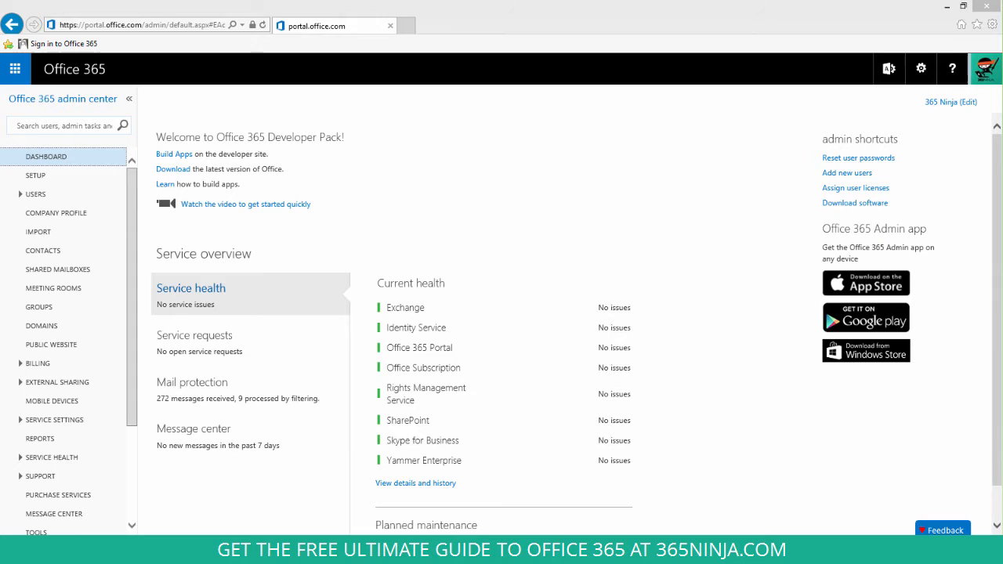
Step: Expand USERS in the left navigation to show Active Users, Deleted Users and Delegated Admins
click(36, 194)
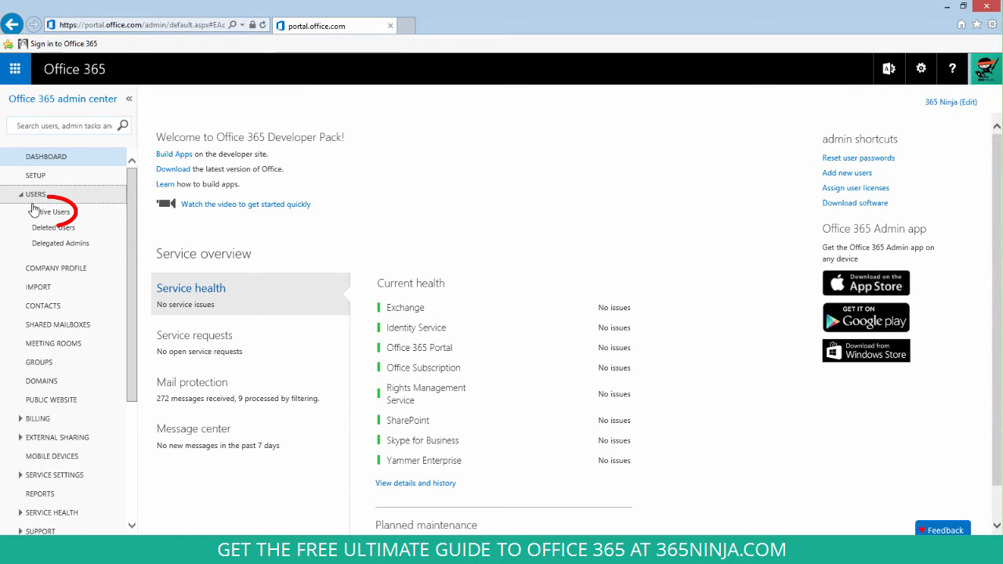
Step: Open Active Users and select three users for a bulk password reset
click(54, 211)
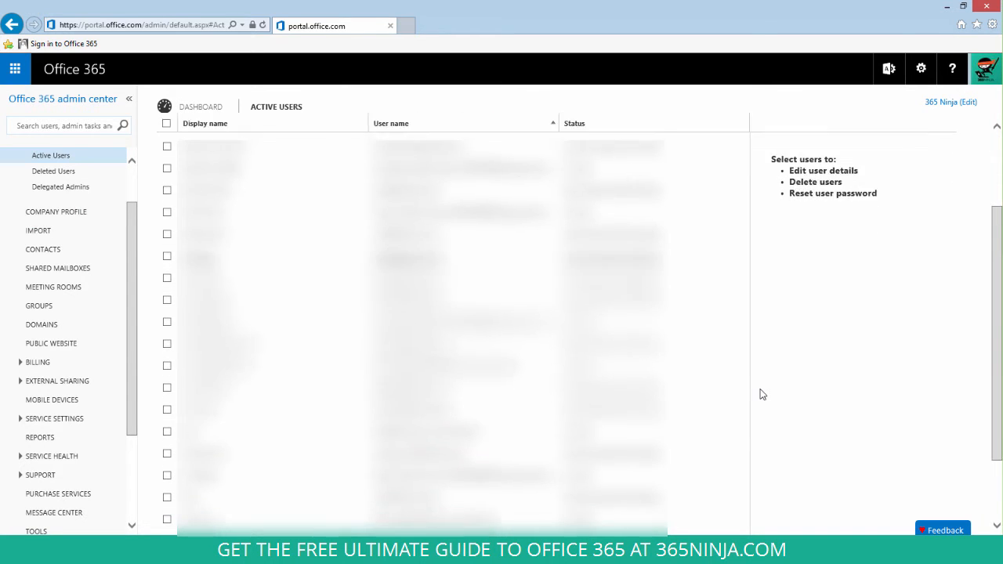
click(166, 207)
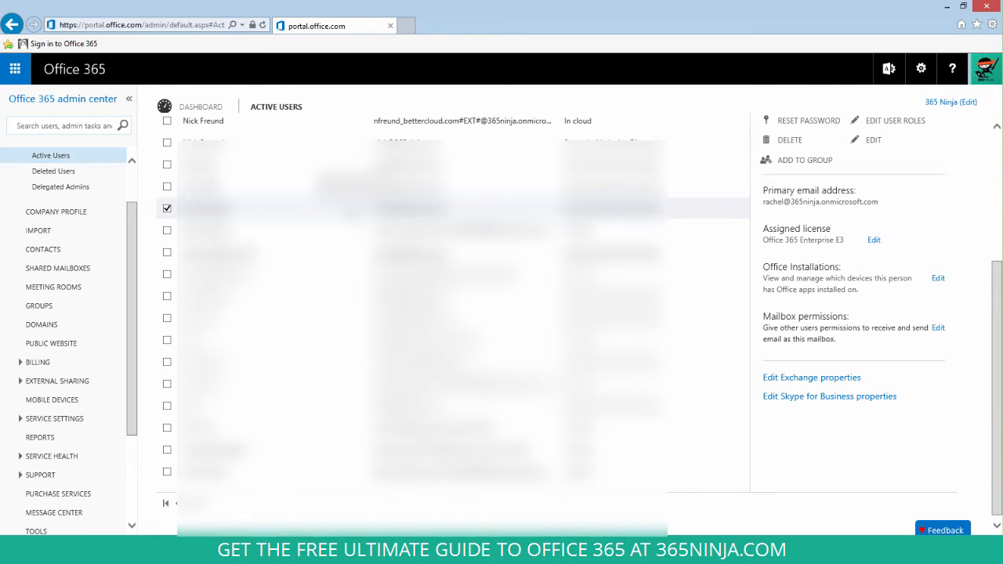
click(167, 186)
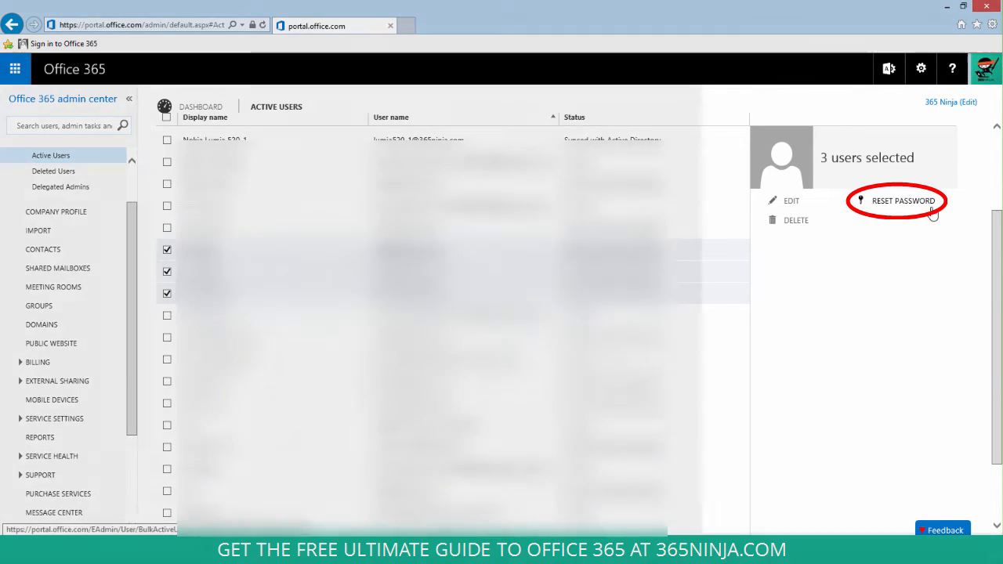
Step: Reset passwords for the three selected users to get temporary passwords
click(903, 200)
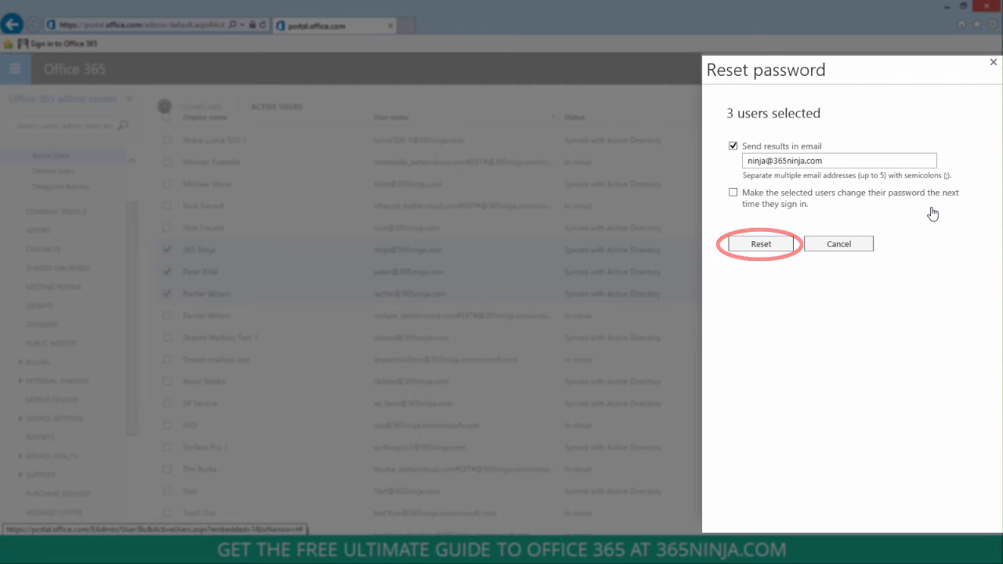
click(759, 243)
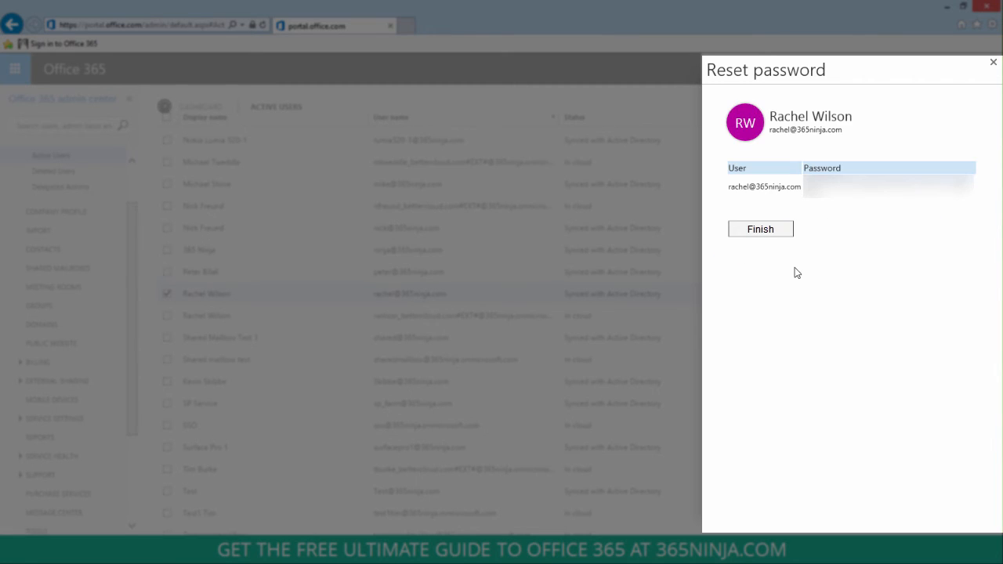